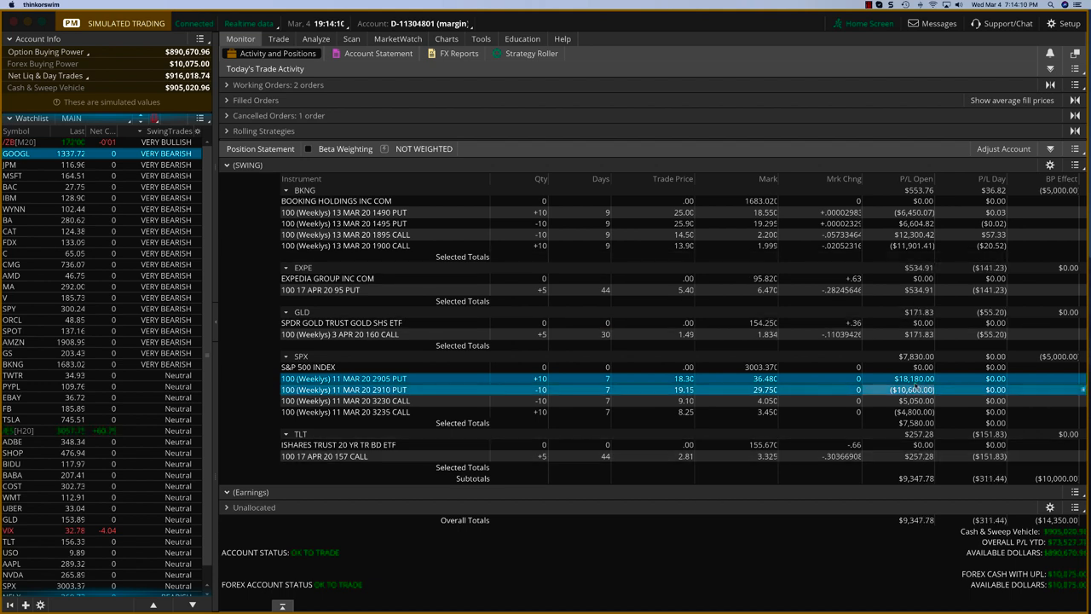
pyautogui.moveTo(913, 385)
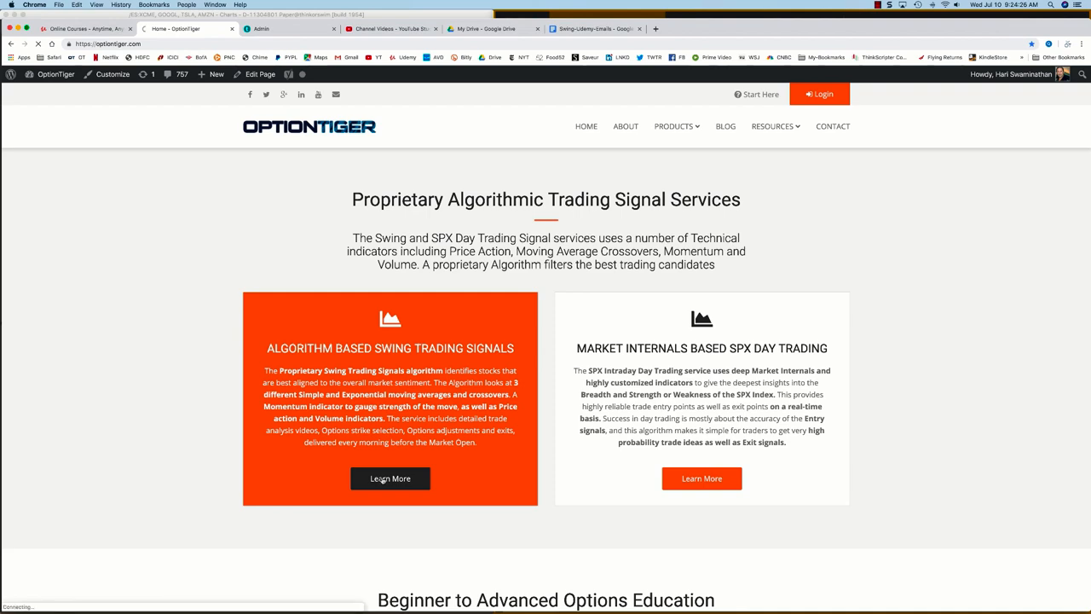
# Open Learn More for Algorithm Based Swing Trading Signals and review the monthly and annual purchase plans.
pyautogui.click(390, 478)
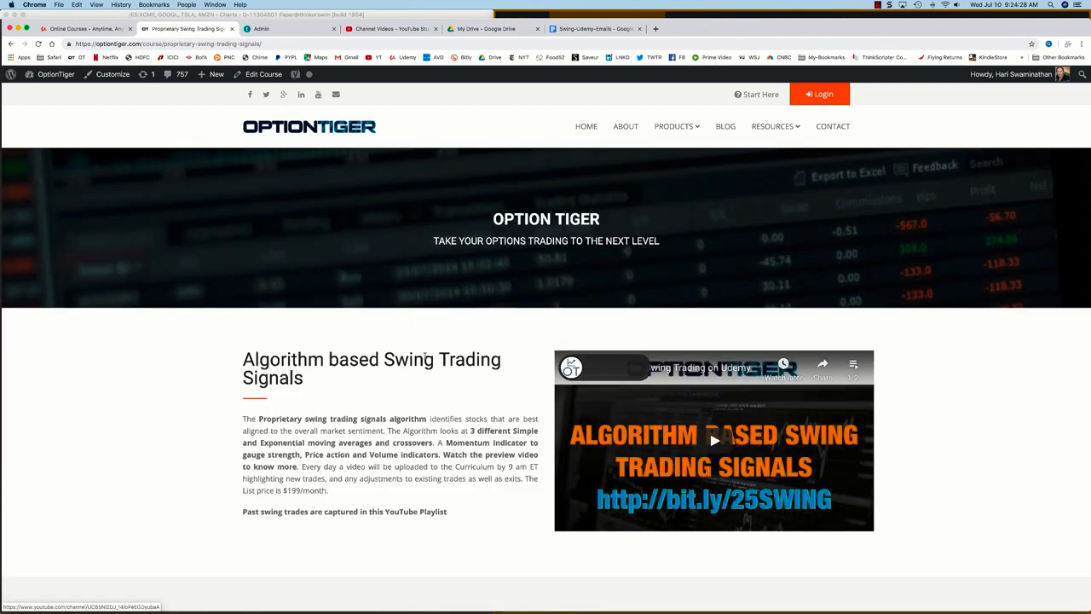
pyautogui.scroll(-3)
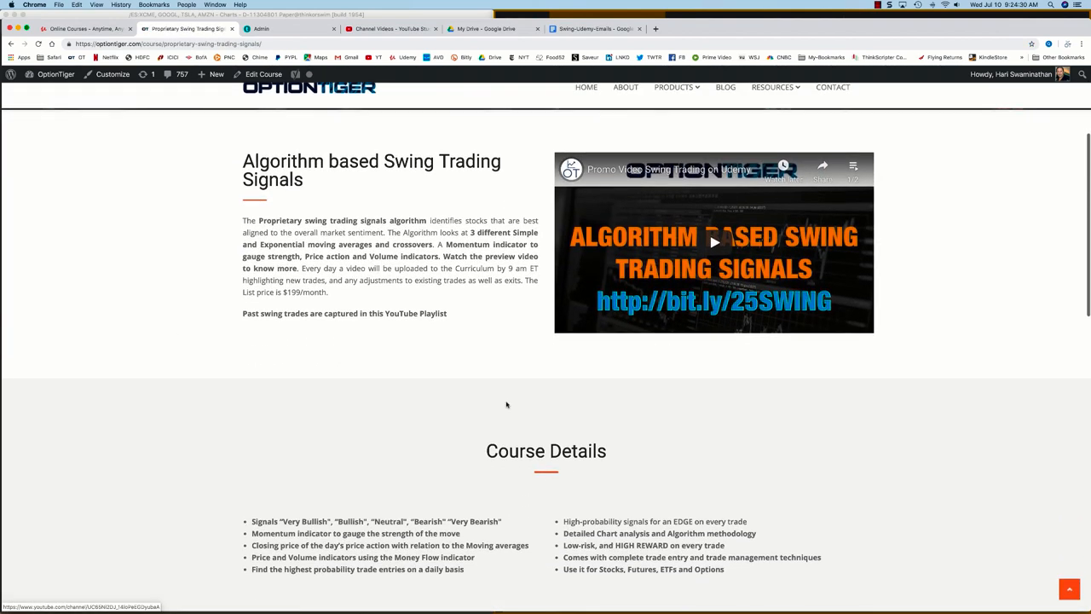
pyautogui.scroll(-3)
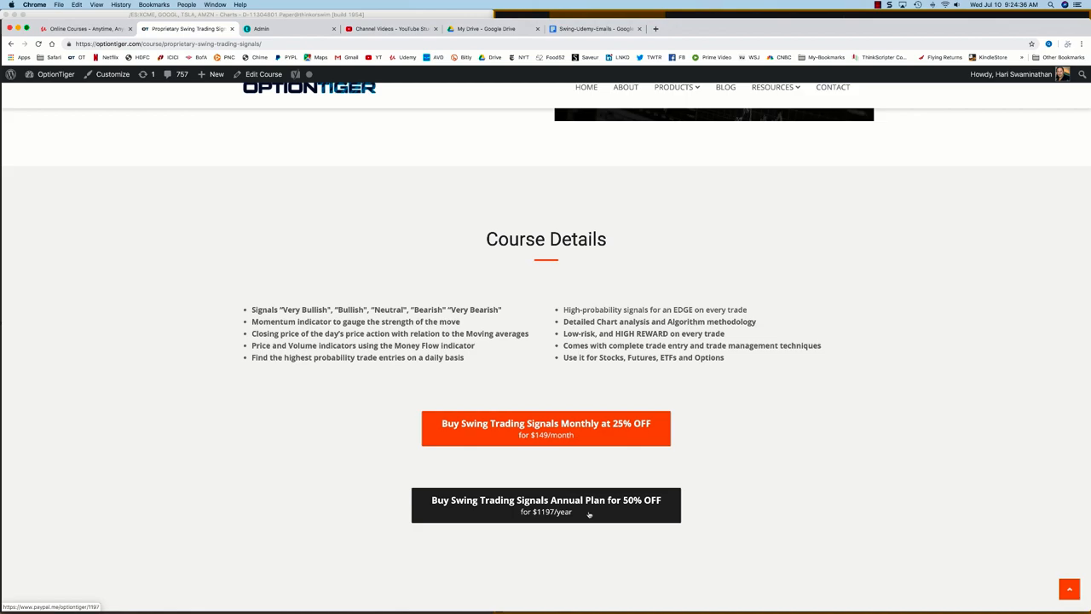
pyautogui.scroll(3)
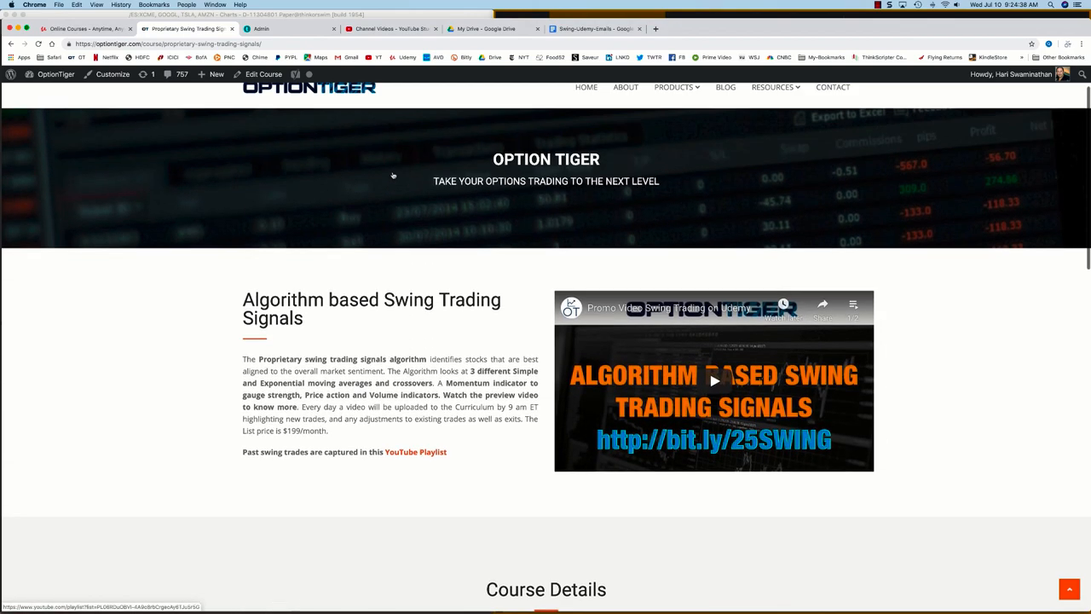